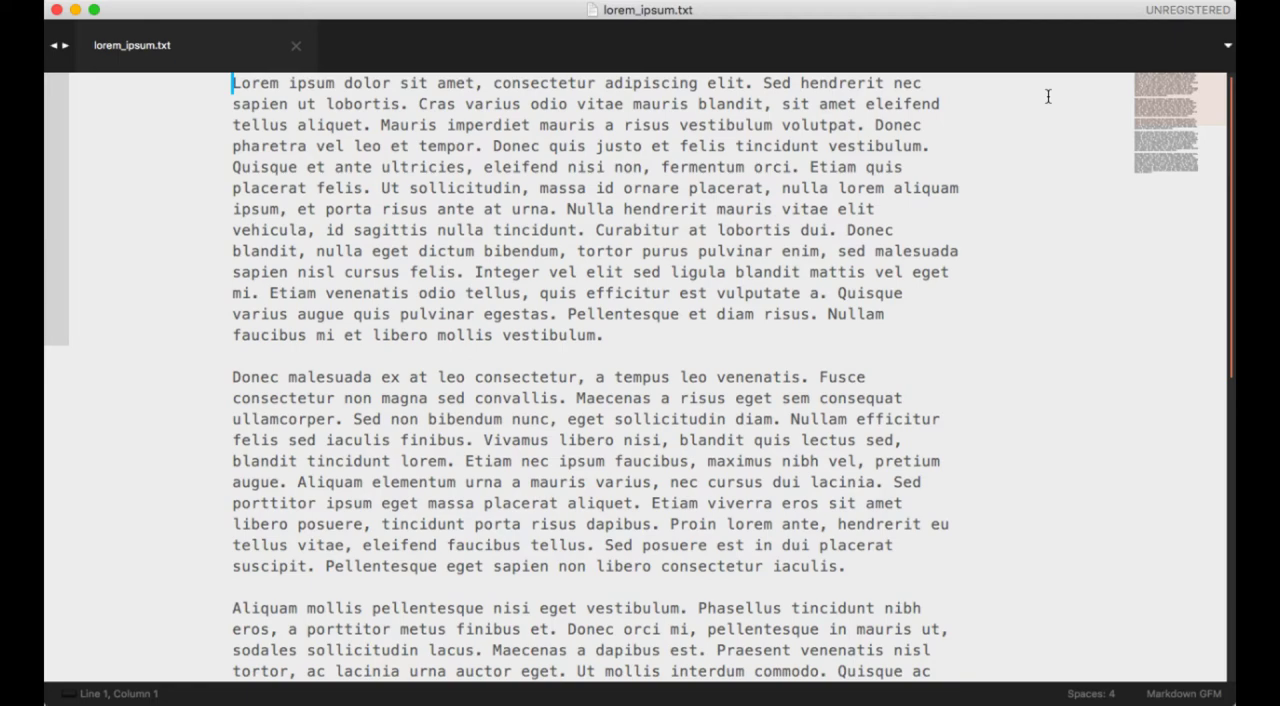
mouse_move(1144, 92)
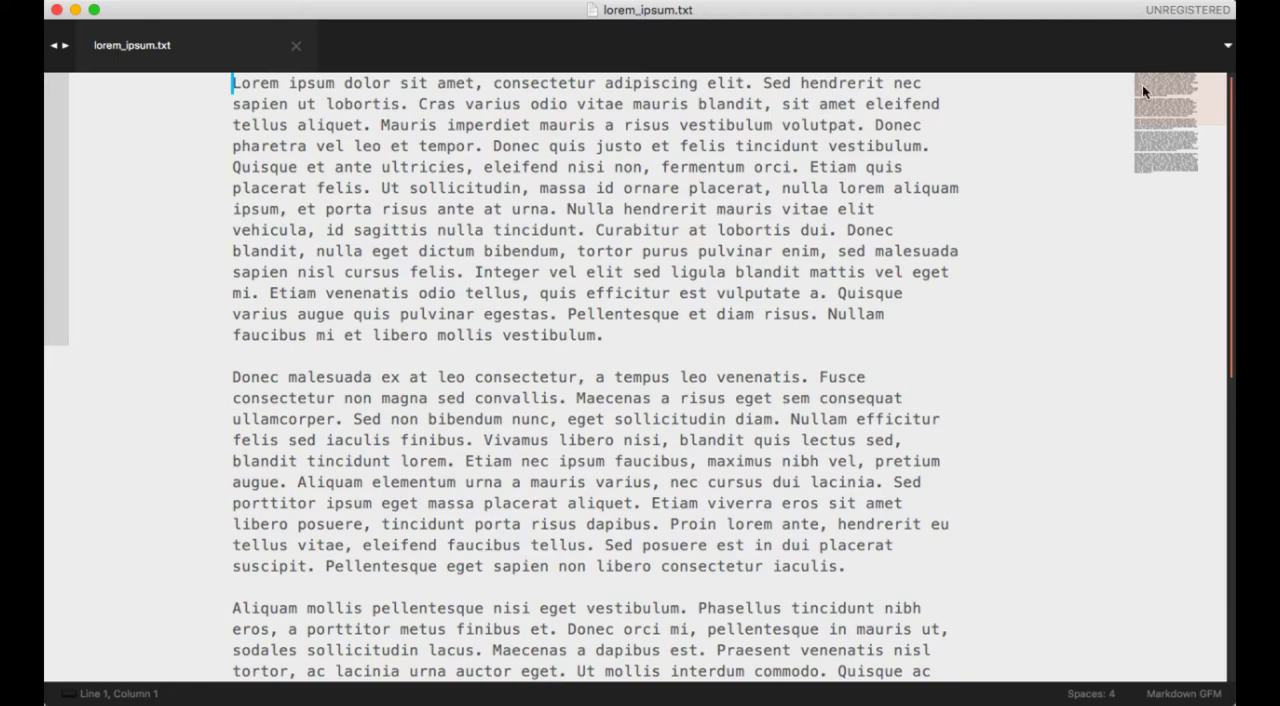
Step: Scroll through lorem_ipsum.txt in Sublime Text to view its placeholder paragraphs
scroll(down, 3)
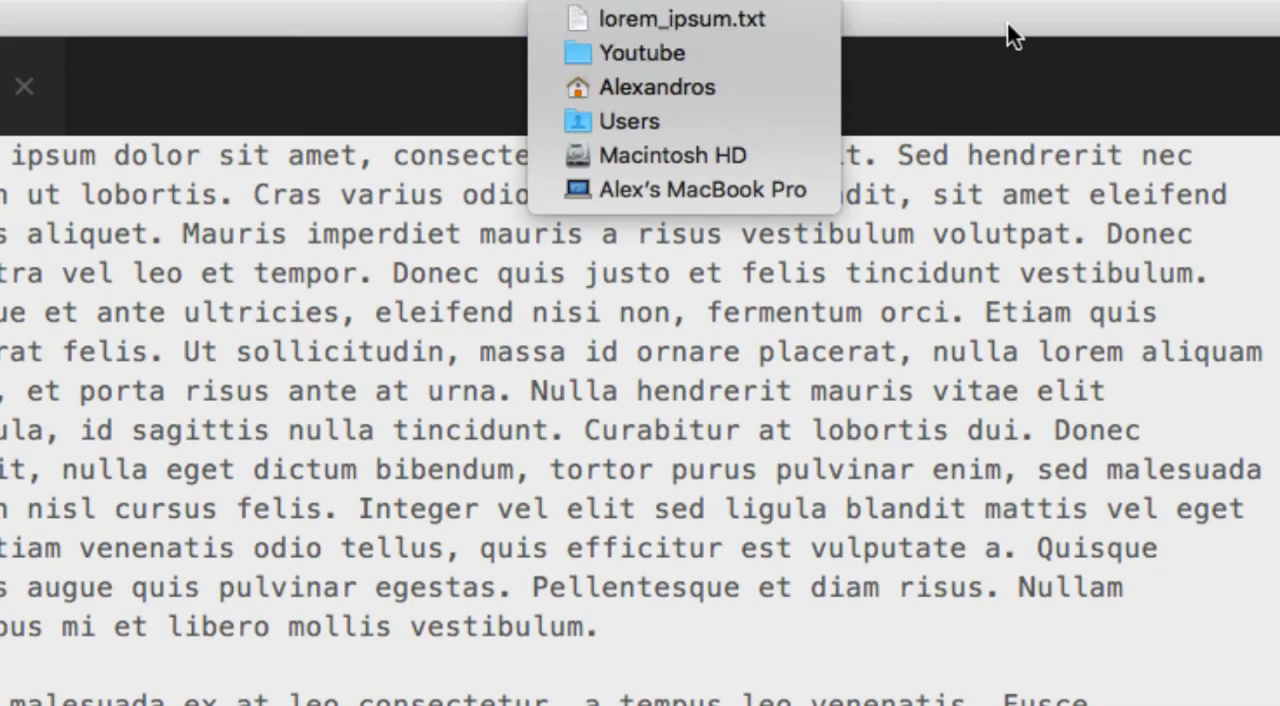
Step: Select the lorem ipsum text on the raw GitHub page and copy it
click(684, 18)
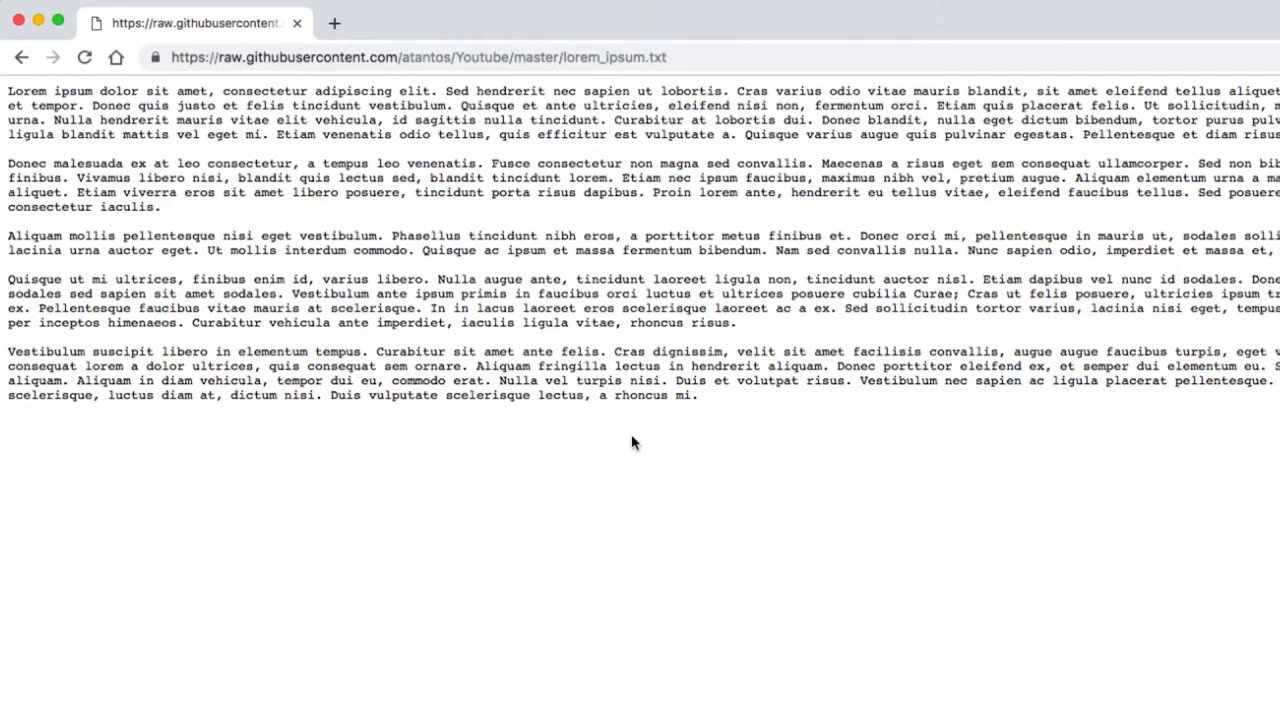
mouse_move(644, 80)
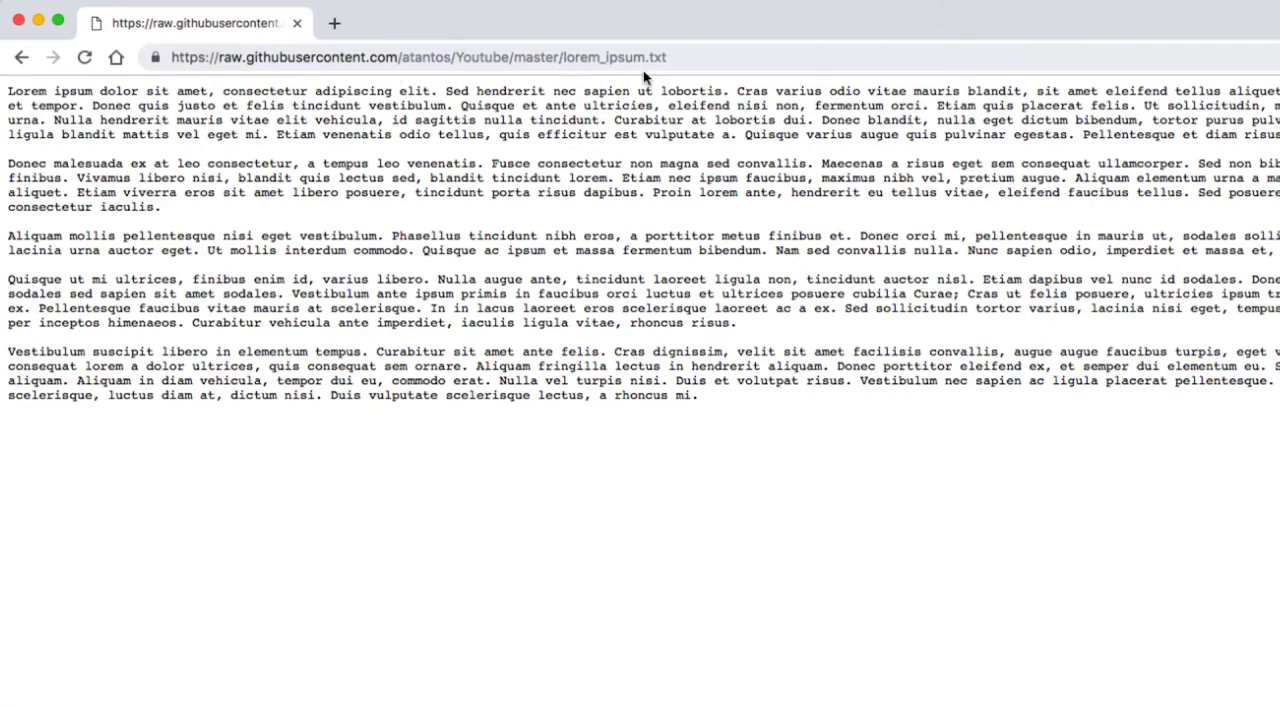
drag(8, 90, 1244, 136)
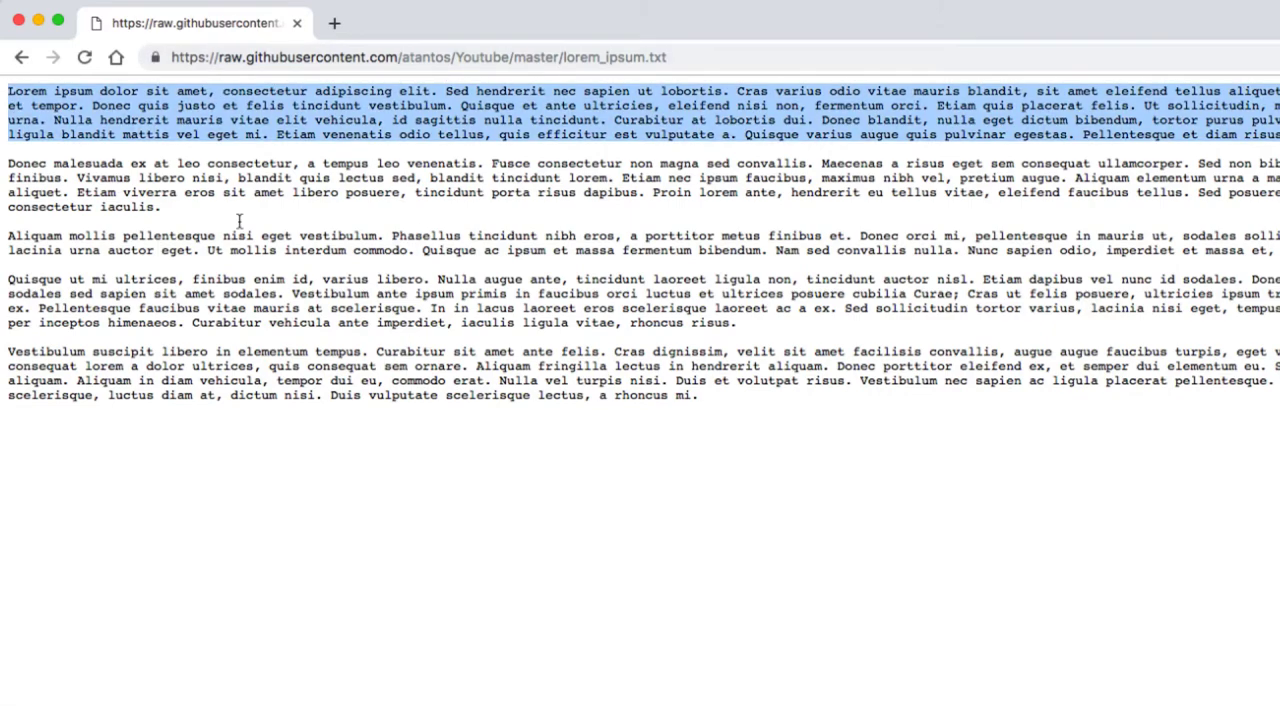
right_click(576, 120)
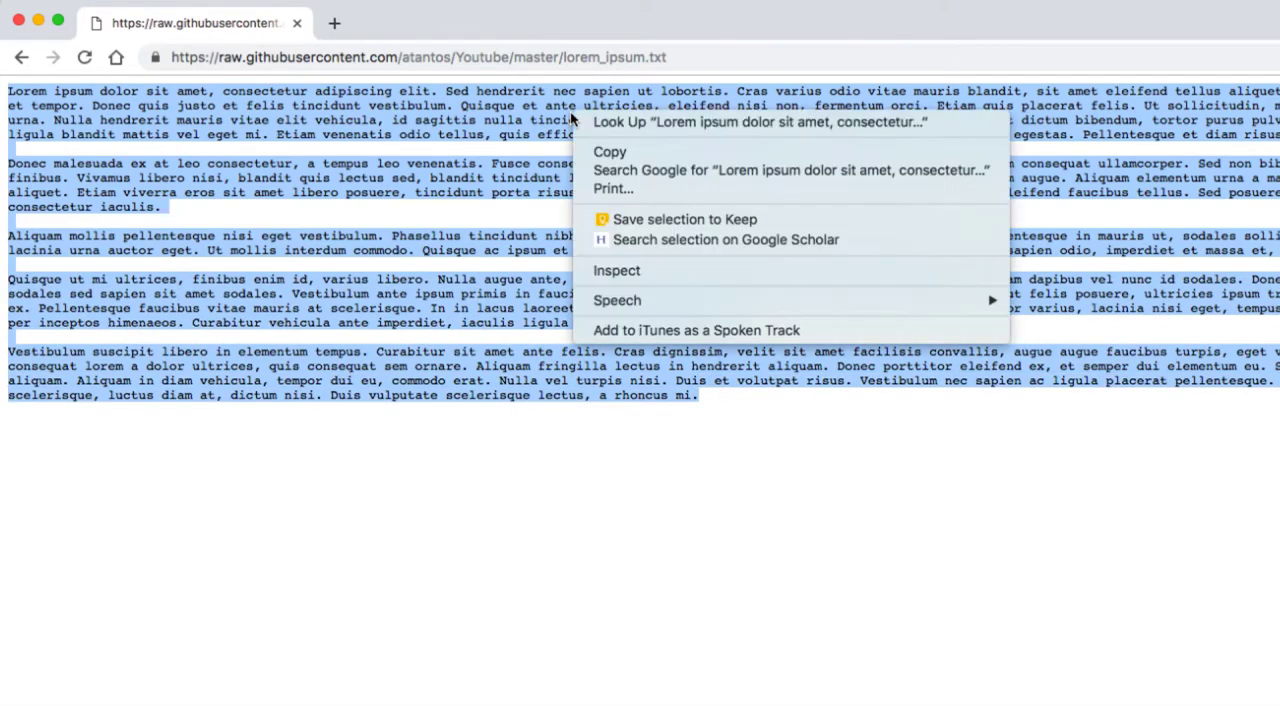
click(852, 480)
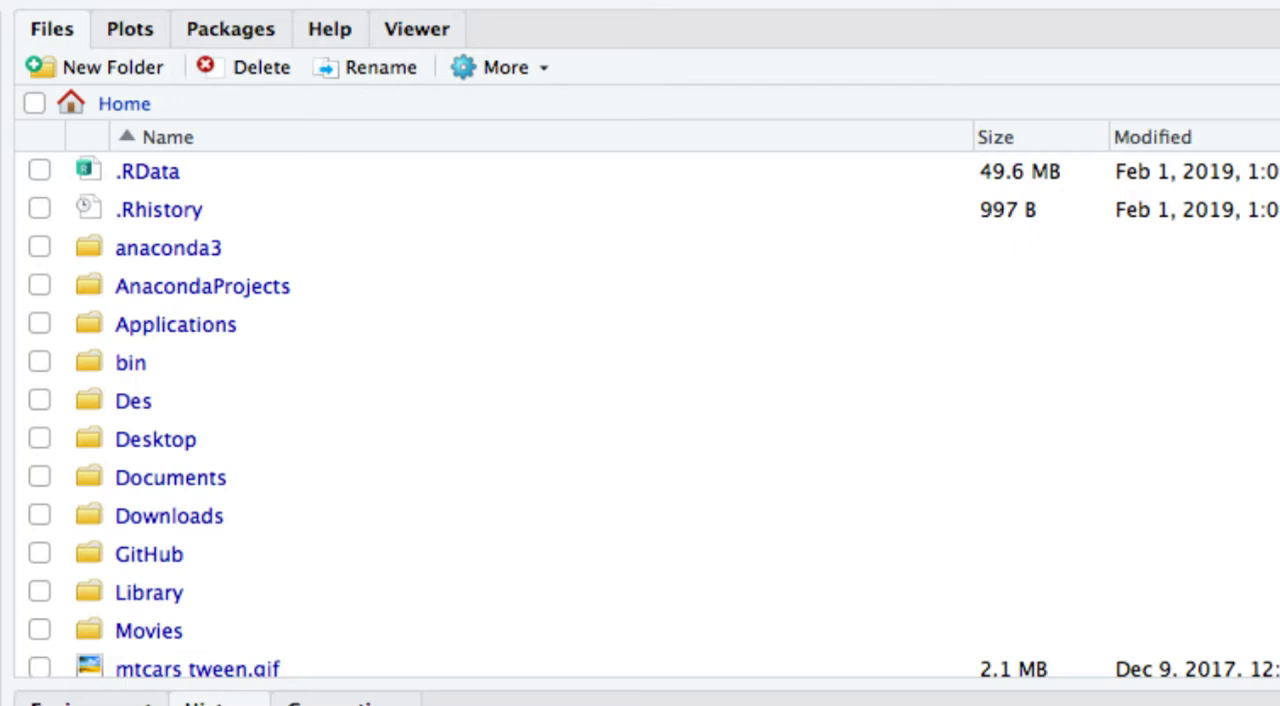
Step: Set the Youtube folder as the working directory via the Files pane's More menu
scroll(down, 3)
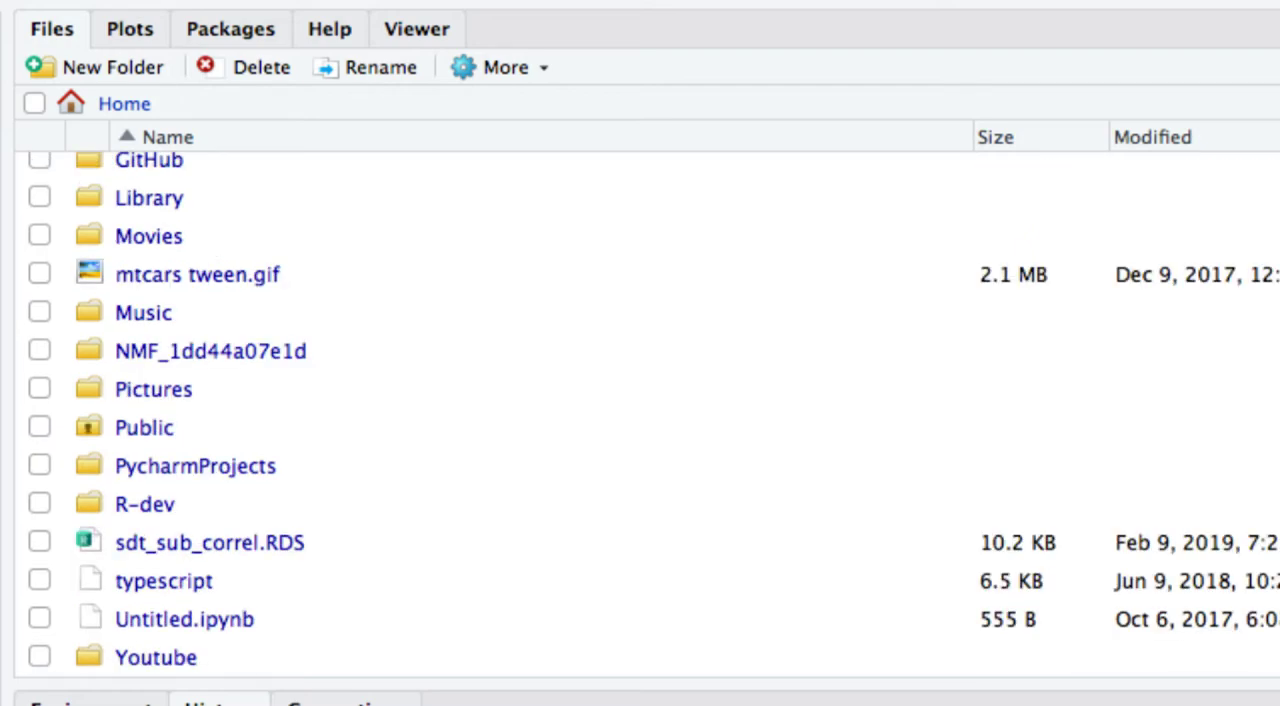
click(156, 656)
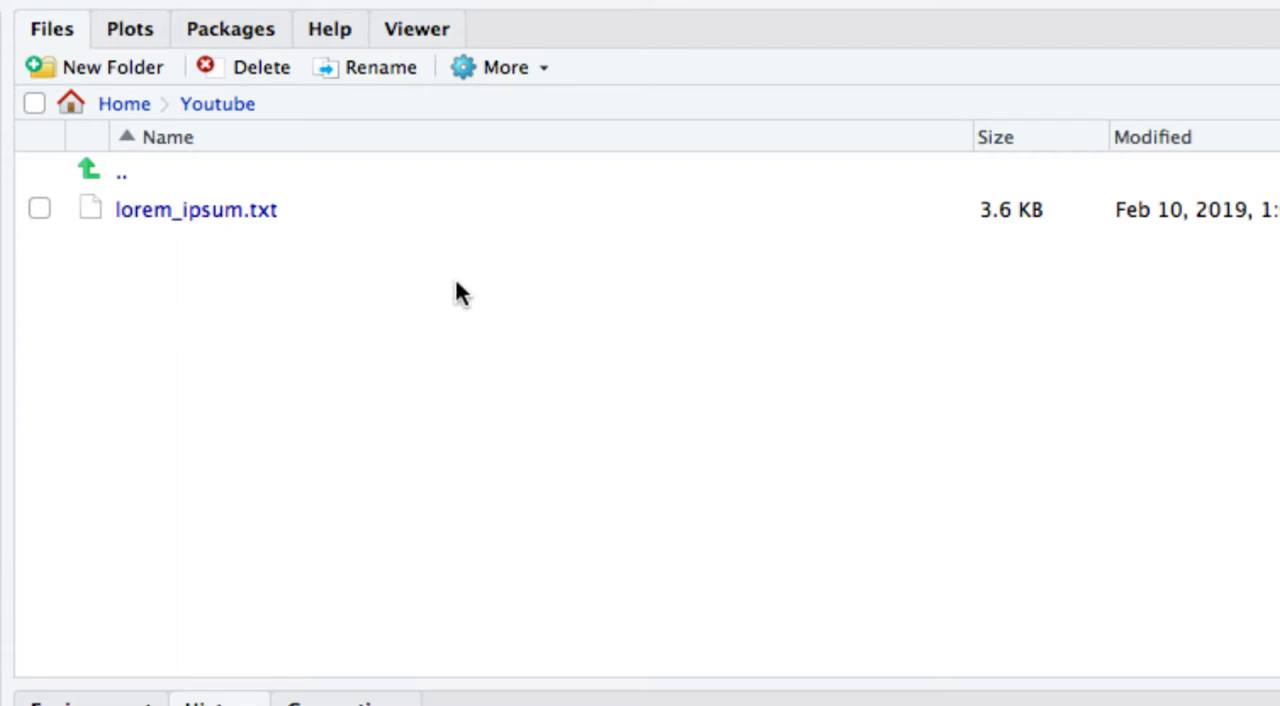
click(504, 68)
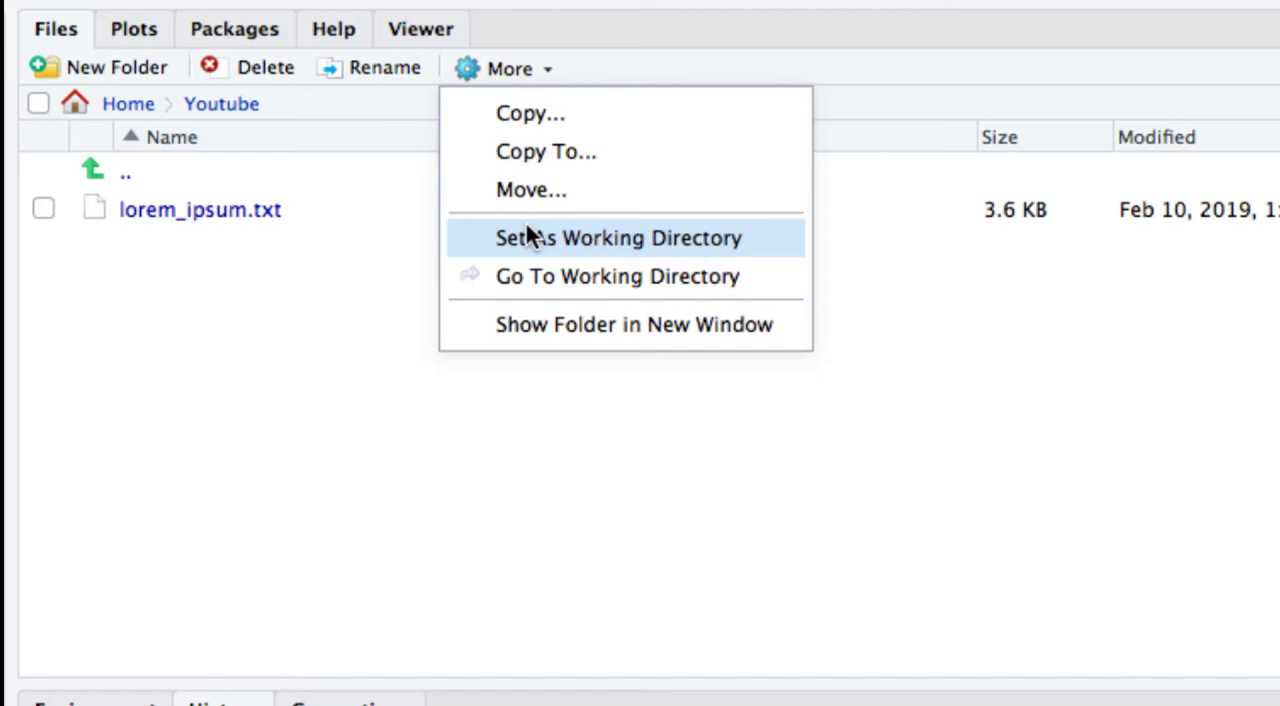
click(618, 238)
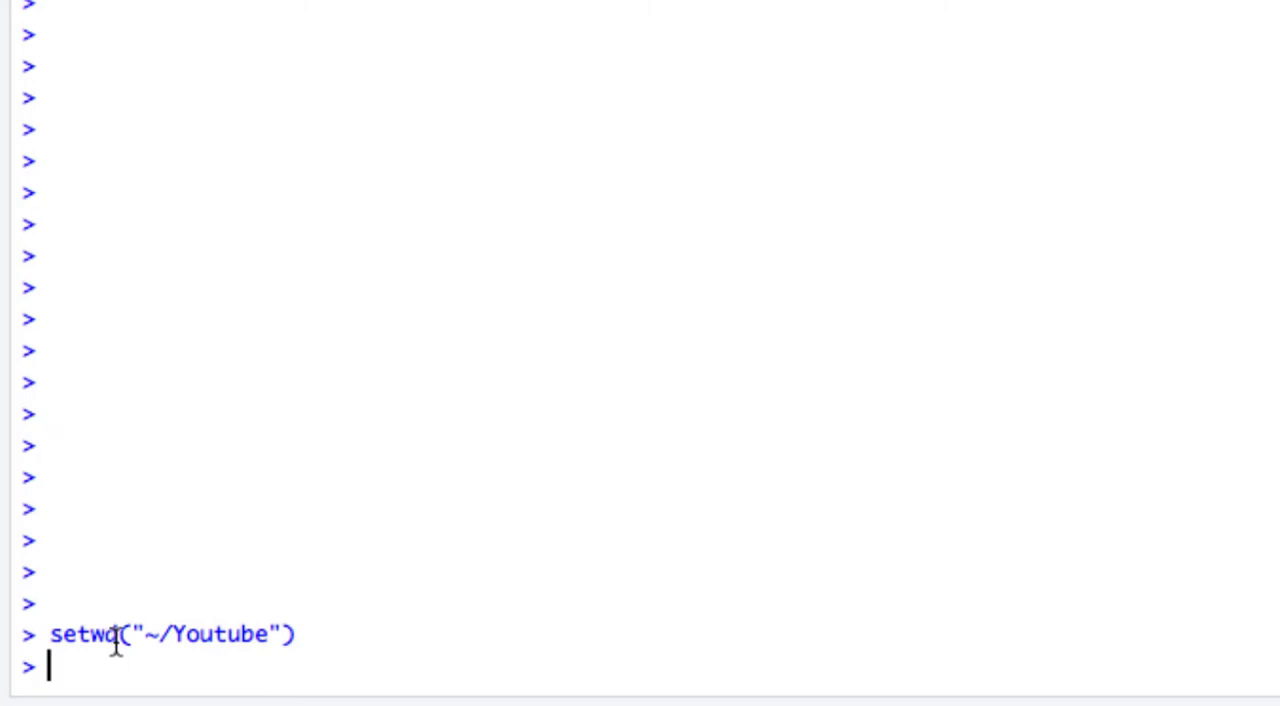
Step: Read lorem_ipsum.txt with readLines into lorem.ipsum and print its paragraphs
text(lorem.ipsum <- readLines("lorem_ipsum.txt"))
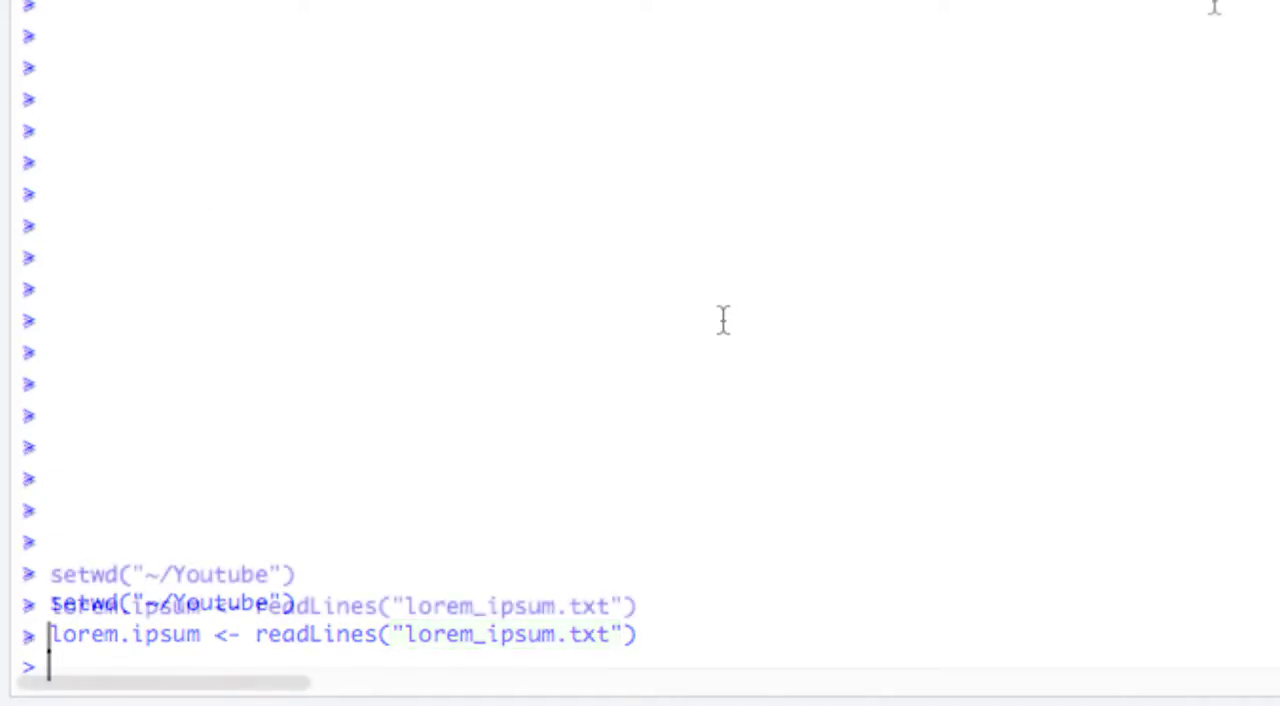
text(lorem.ipsum)
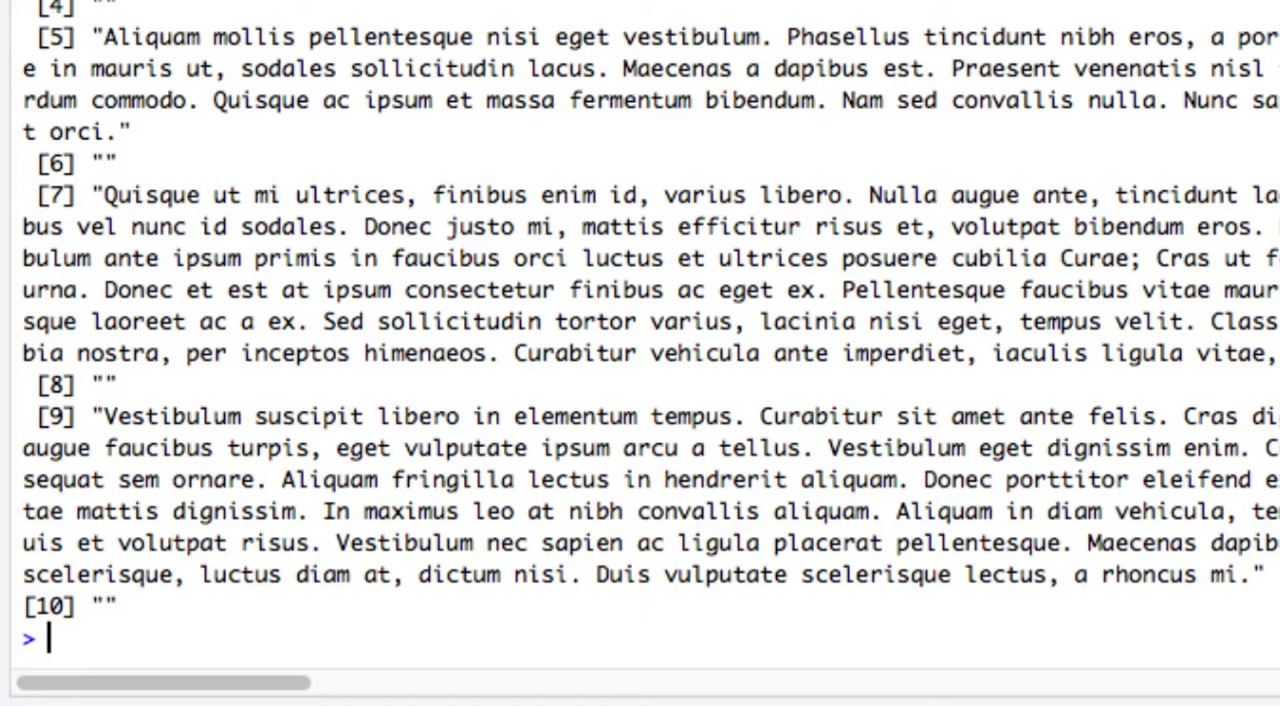
mouse_move(898, 208)
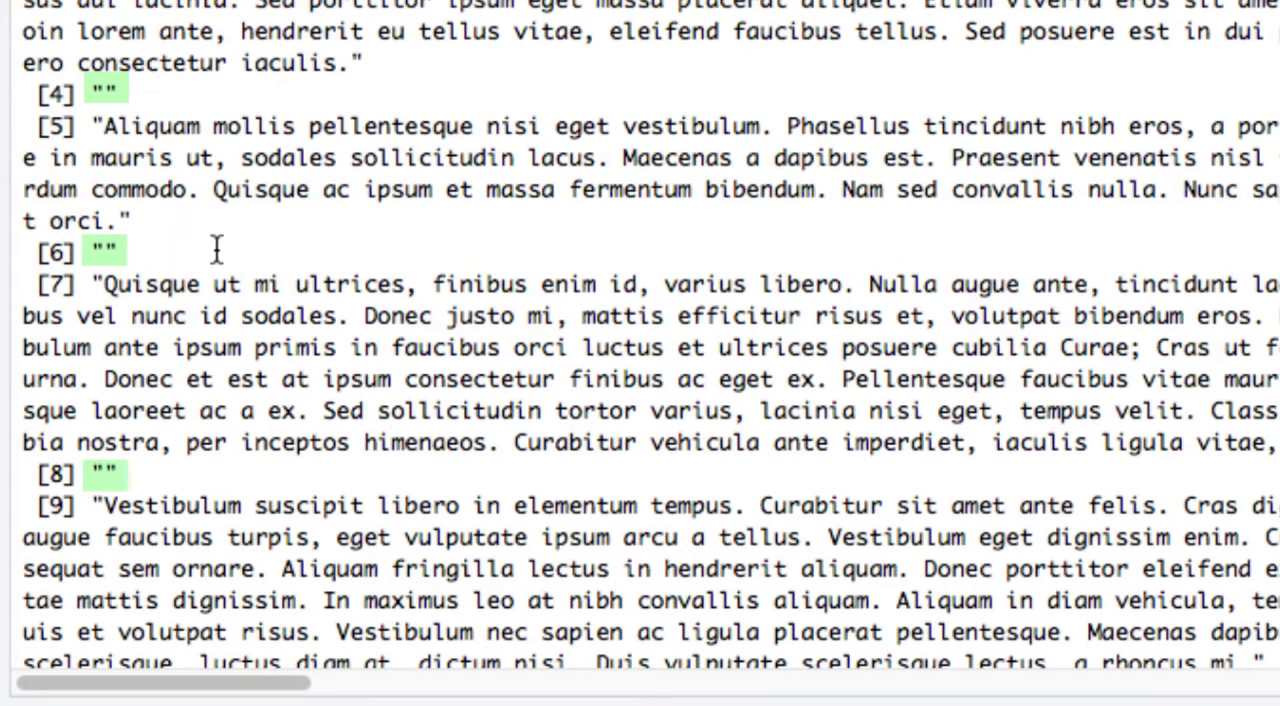
Step: Run length(lorem.ipsum) to confirm the file was read as 10 lines
scroll(down, 3)
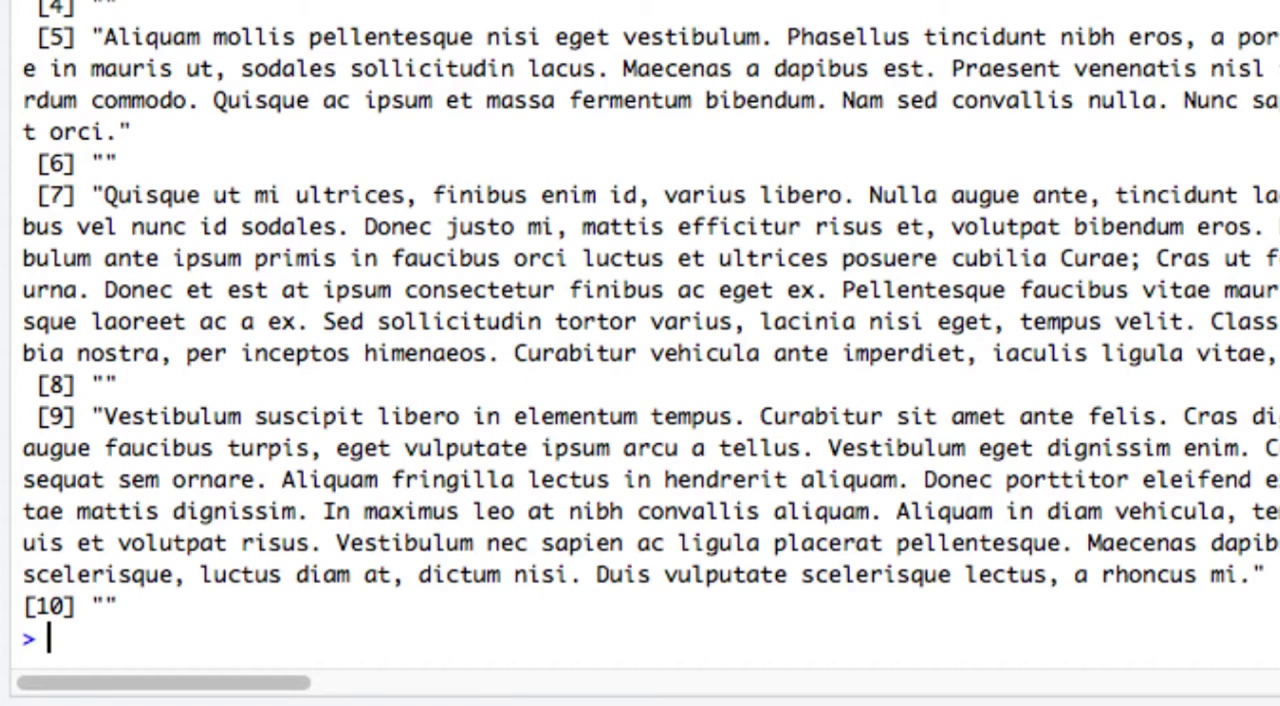
text(length(lorem.ipsum))
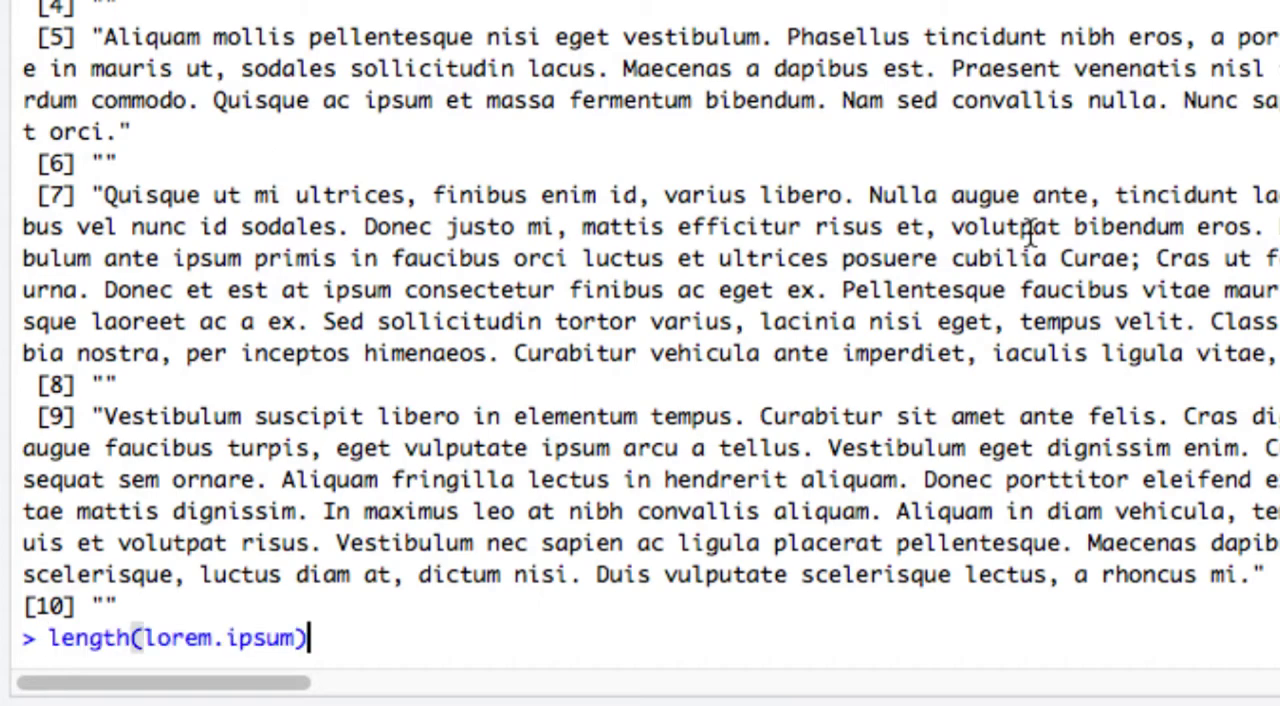
key(Return)
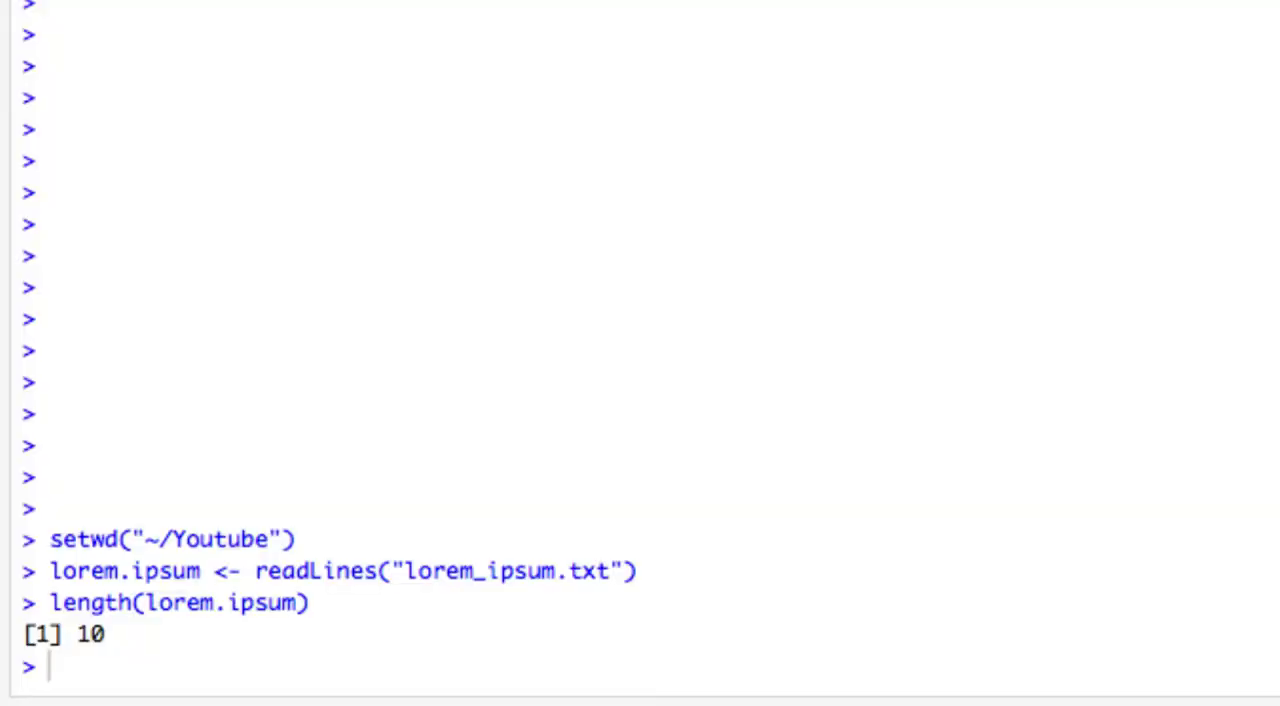
mouse_move(748, 278)
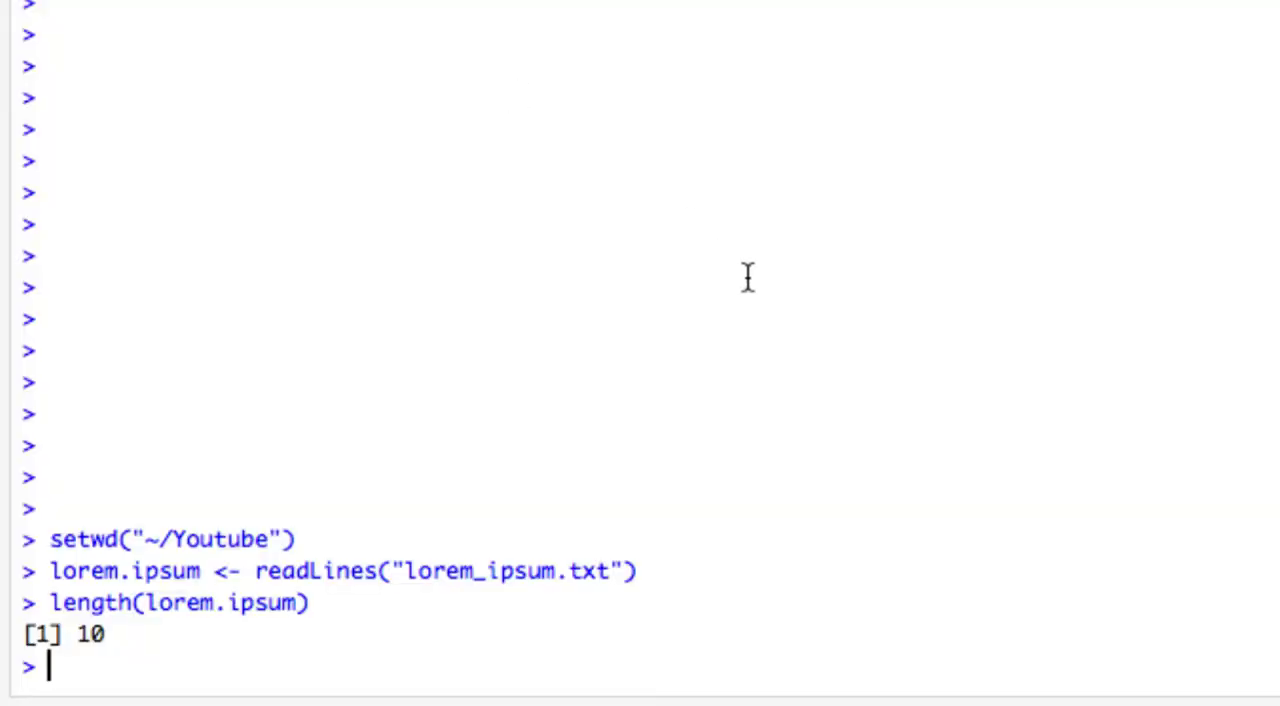
Step: Read the whole file into lorem.ipsum.string with readChar and file.info size
text(lorem.ipsum.string <- readChar("lorem_ipsum.txt", file.info("lorem_ipsum.txt")$size))
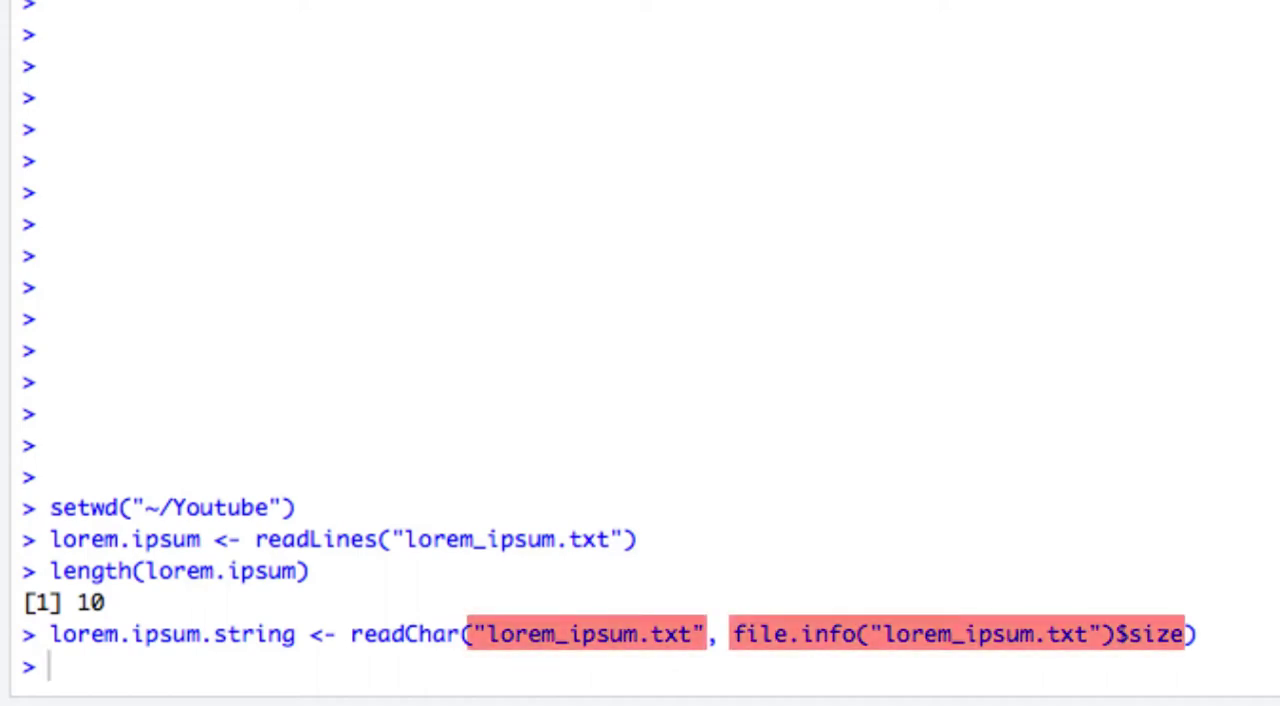
mouse_move(716, 228)
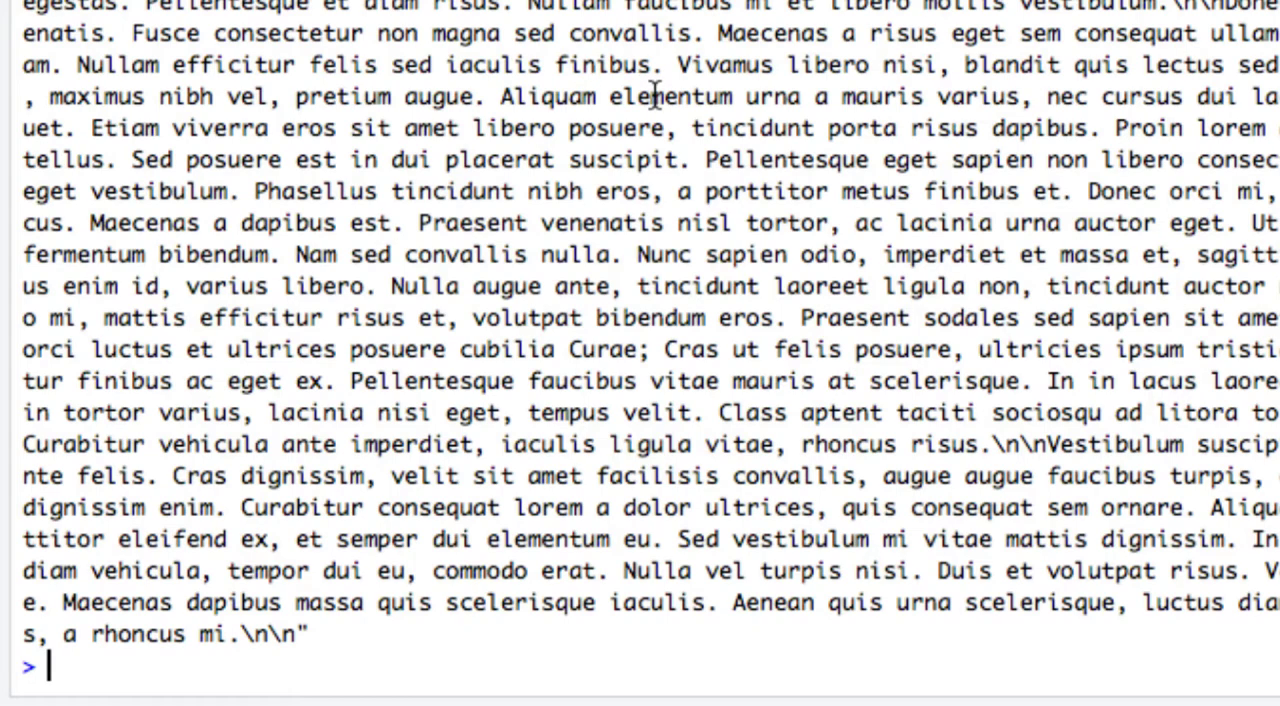
Step: Split lorem.ipsum.string at spaces into lorem.ipsum.words, print it, and confirm length 543
text(lorem.ipsum.words <- unlist(strsplit(lorem.ipsum.string, split = " ")))
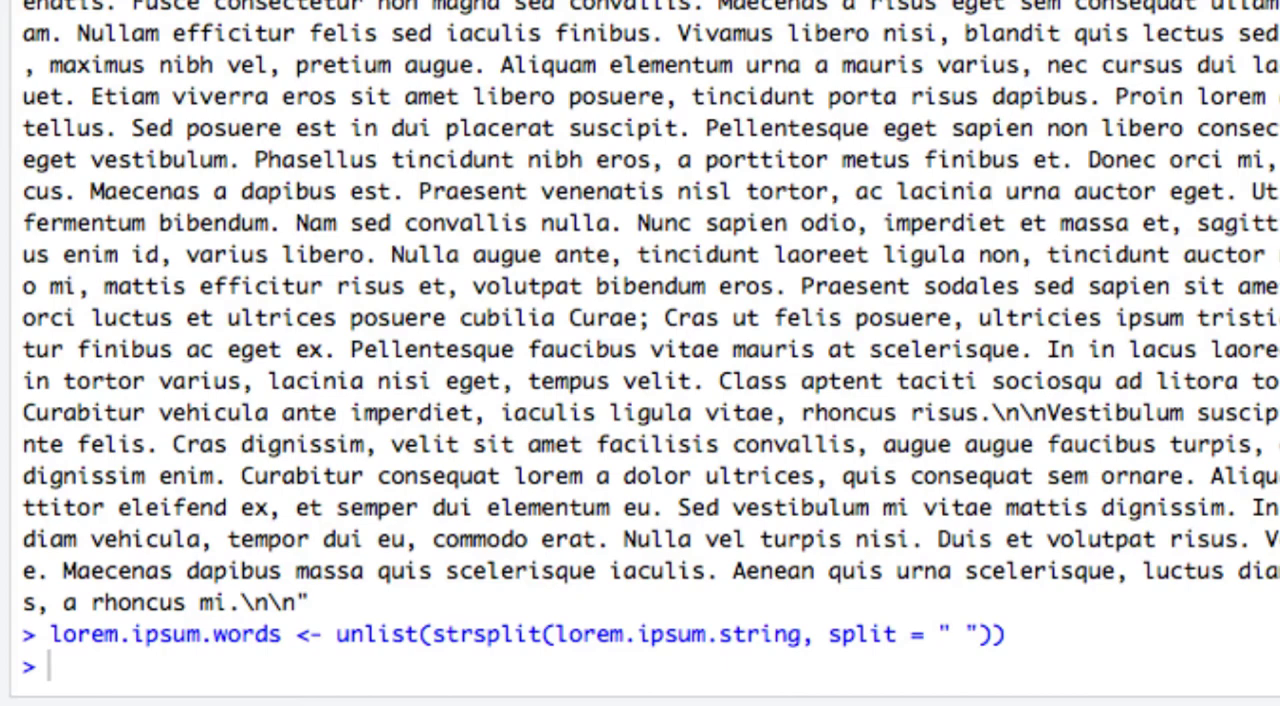
text(lorem.ipsum.words)
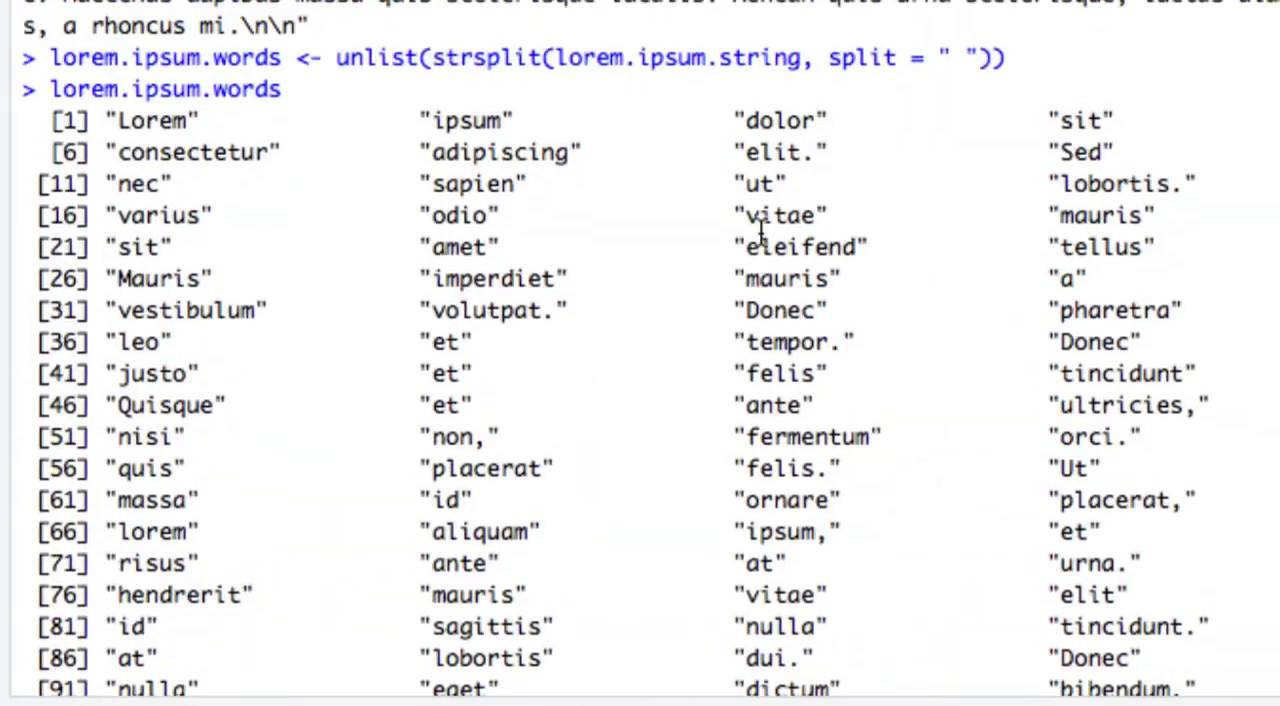
scroll(down, 3)
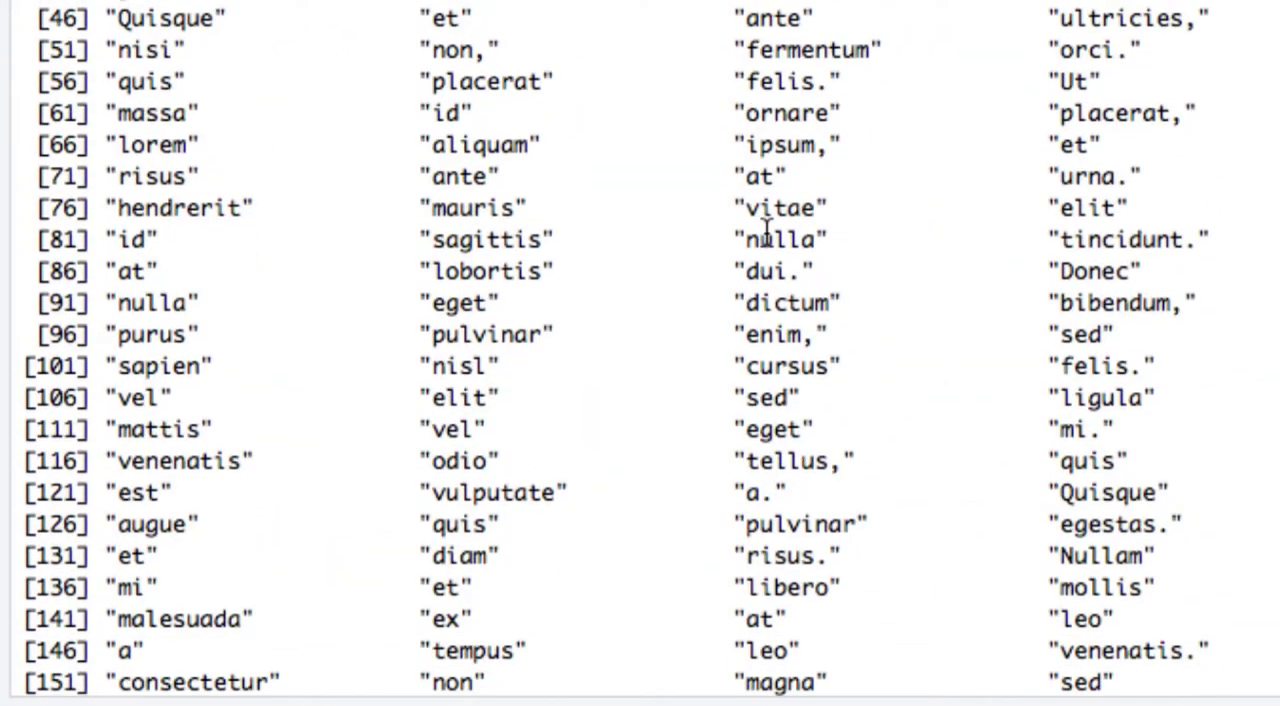
scroll(down, 3)
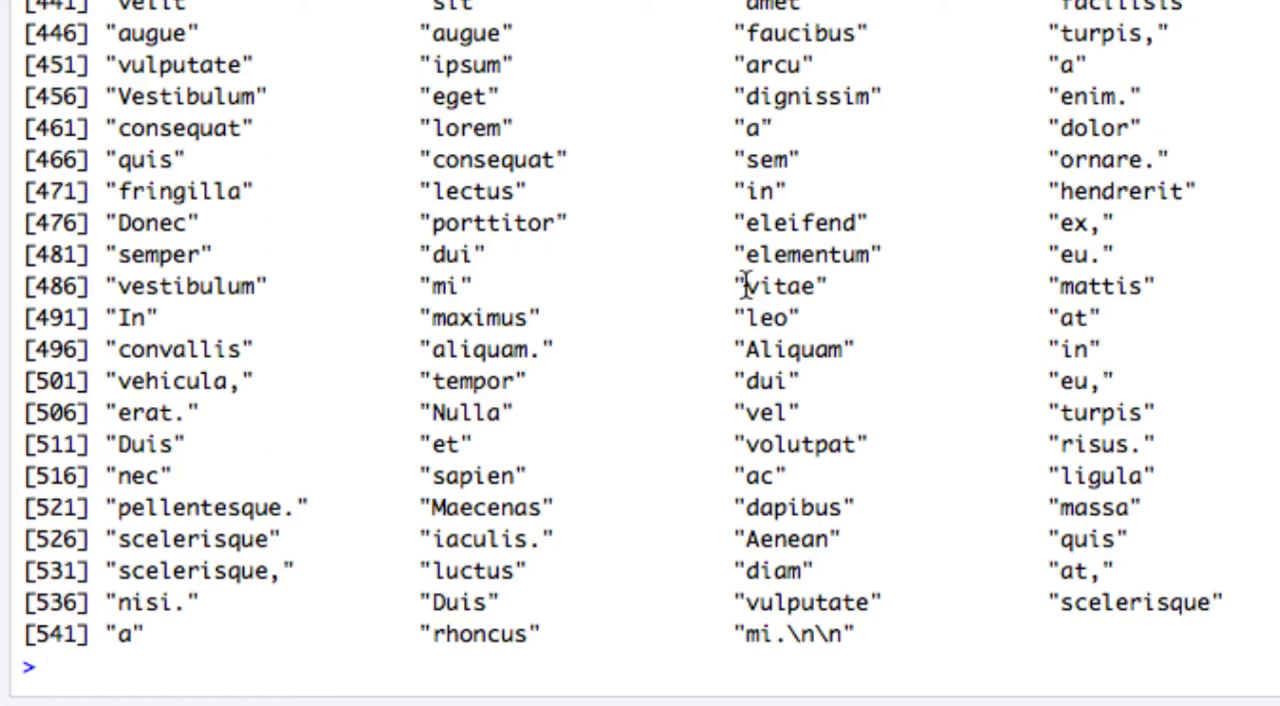
text(length(lorem.ipsum.words))
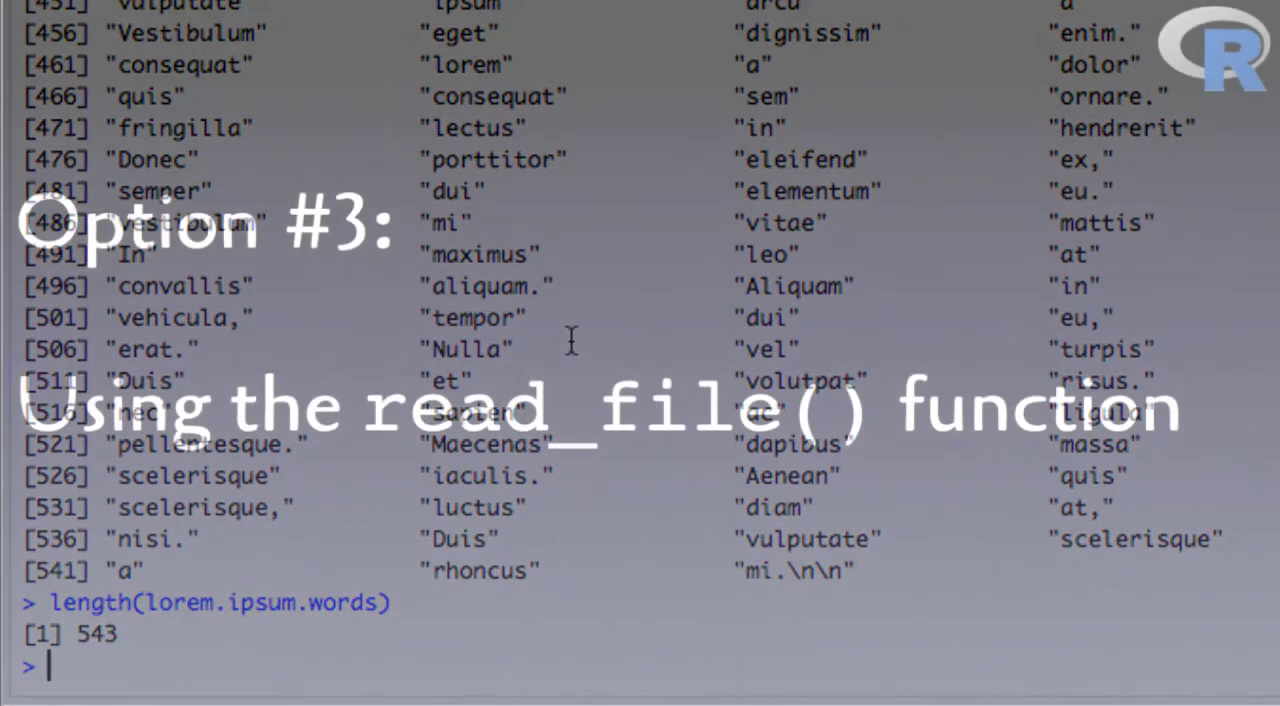
Step: Run library(readr) to load the readr package
text(library(readr))
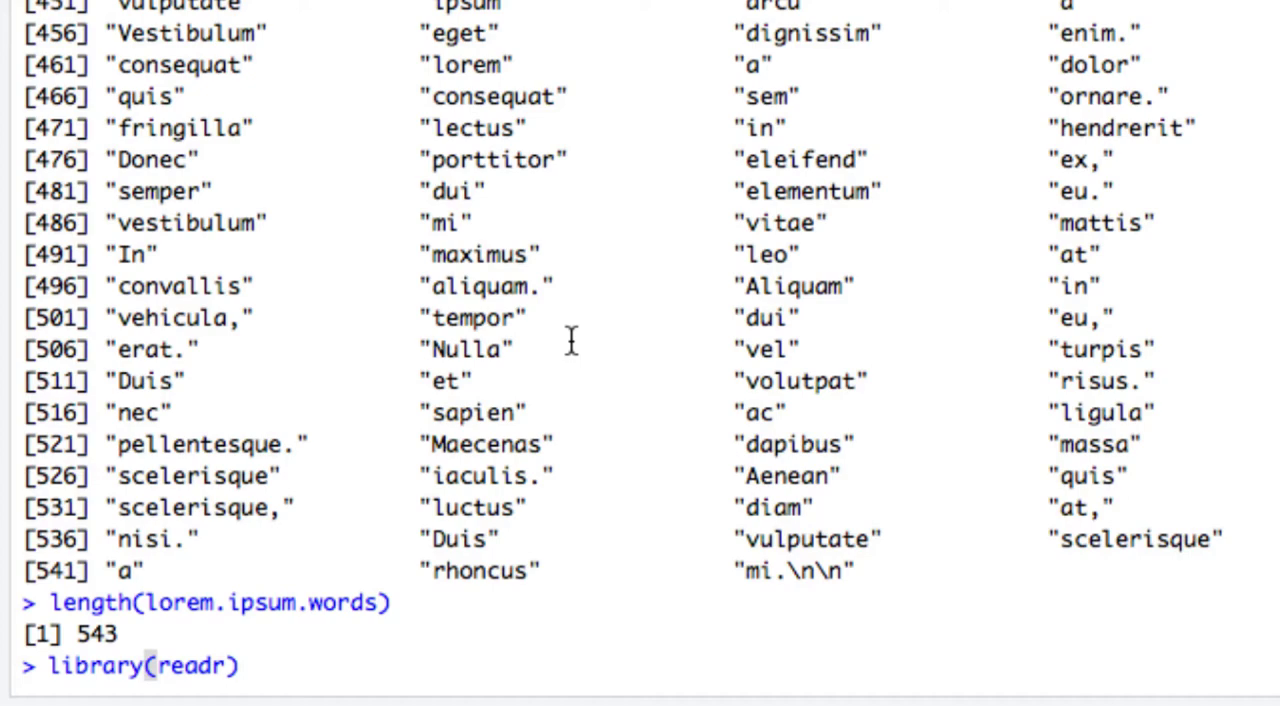
key(Return)
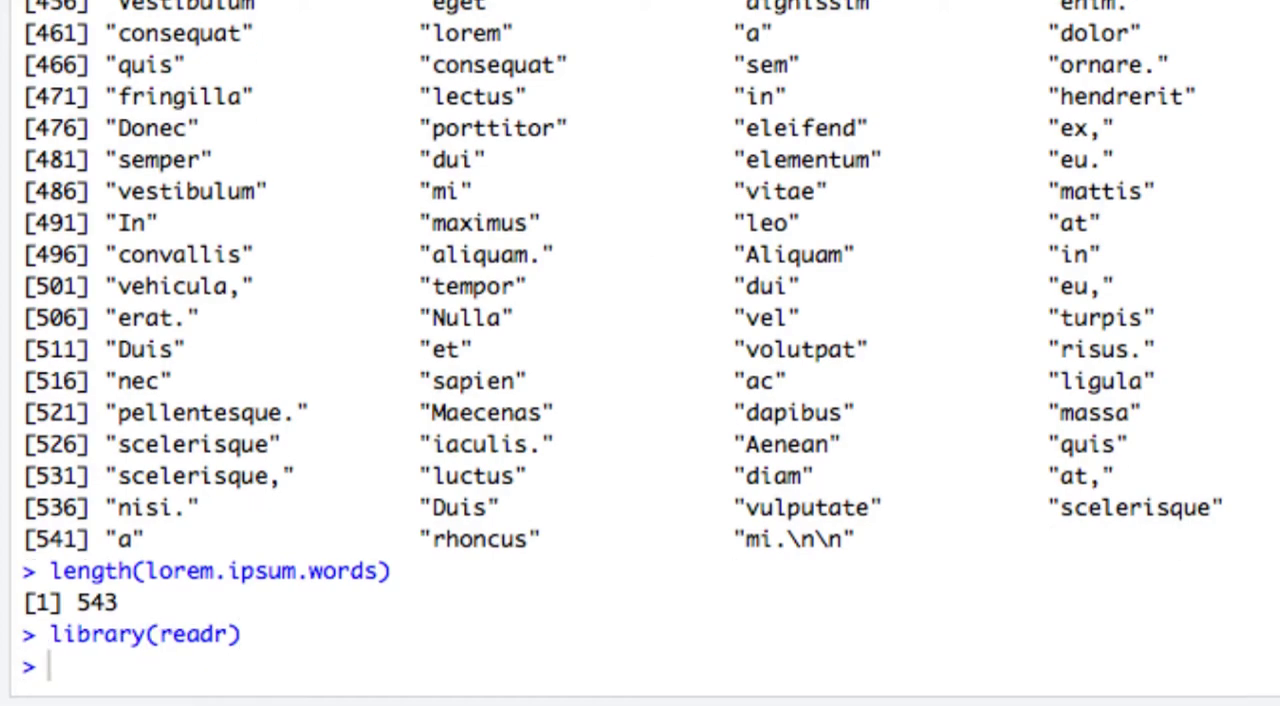
mouse_move(716, 362)
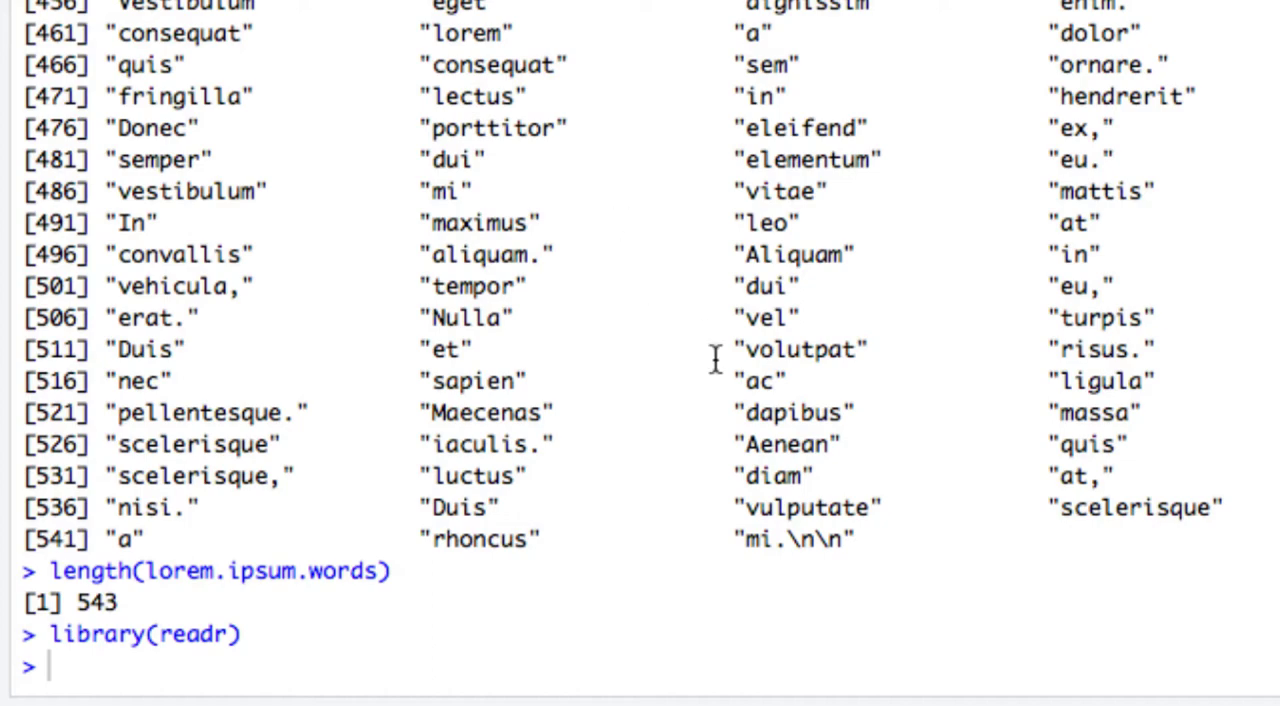
Step: Read the file with read_file into lorem.ipsum.string.readr and split it into lorem.ipsum.words.readr
text(lorem.ipsum.string.readr <- read_file("lorem_ipsum.txt"))
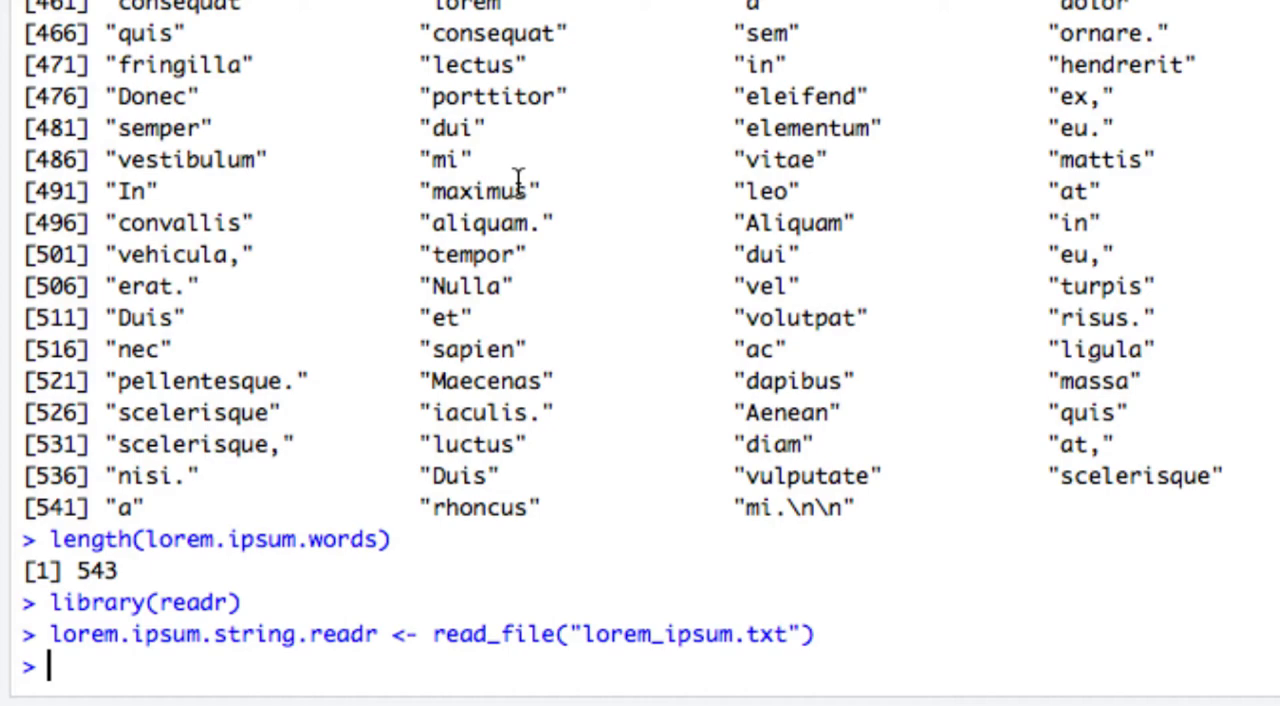
text(lorem.ipsum.words.readr <- unlist(strsplit(lorem.ipsum.string.readr, split = " ")))
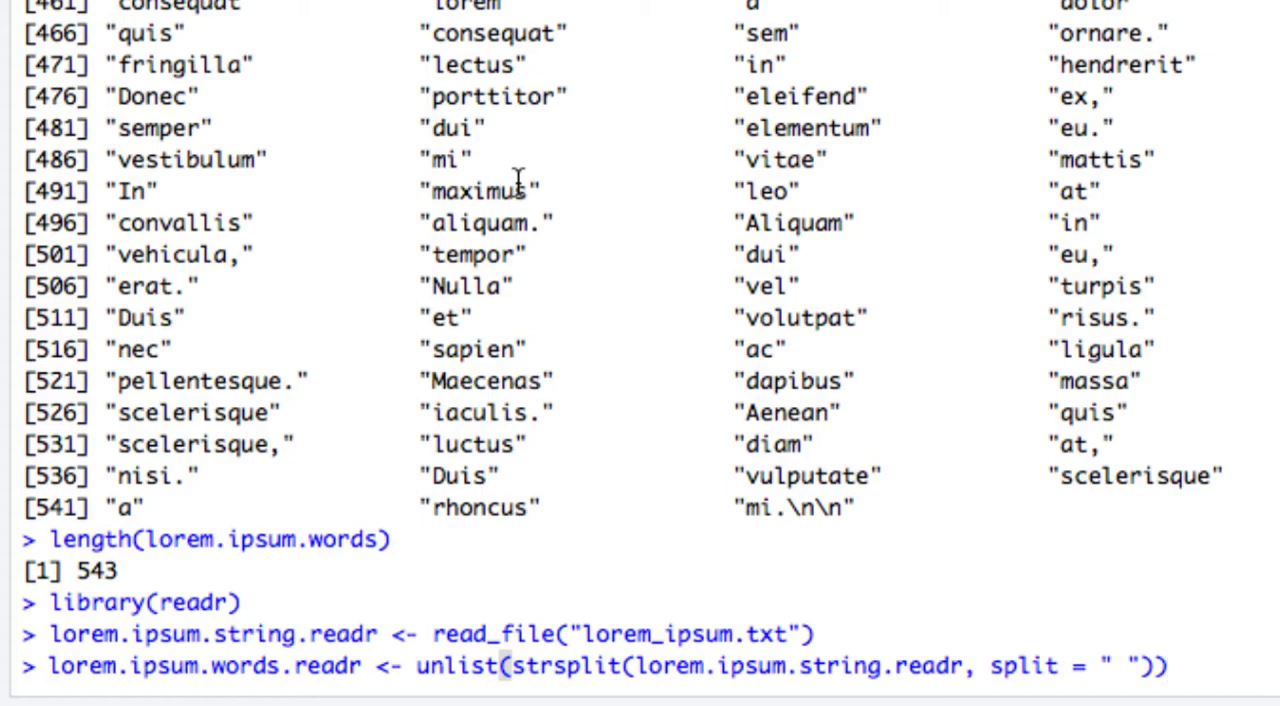
key(Return)
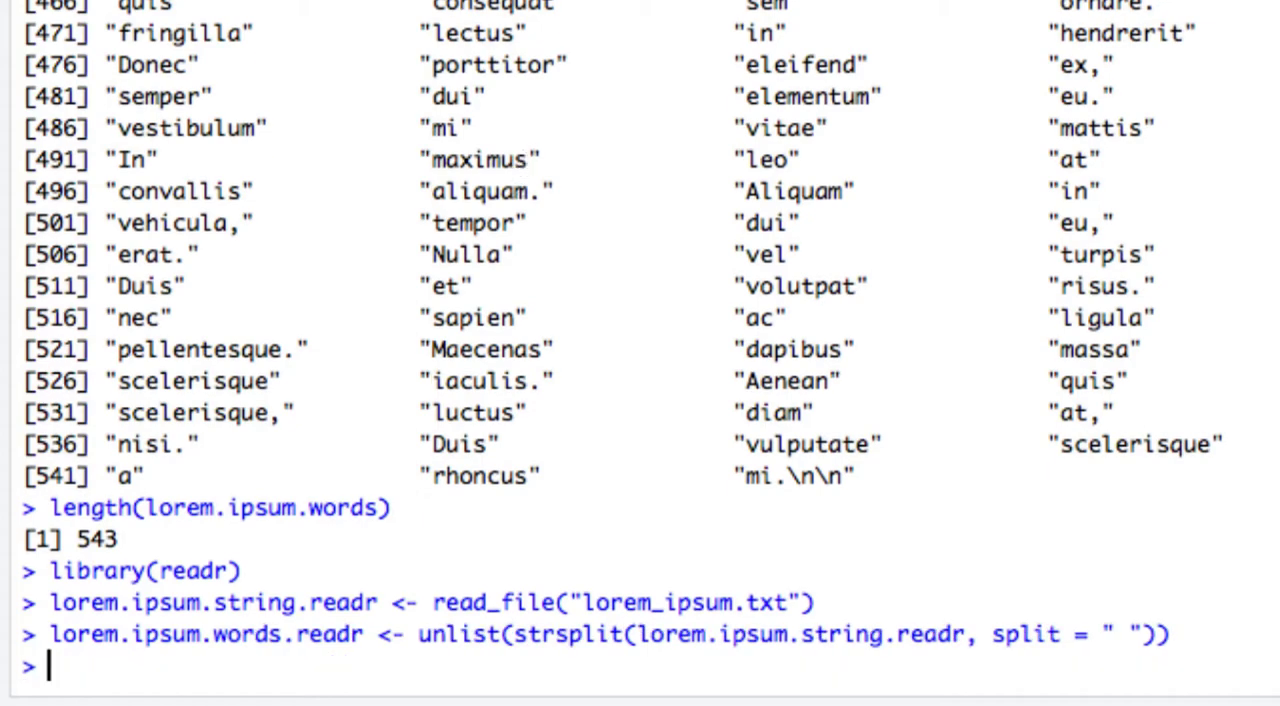